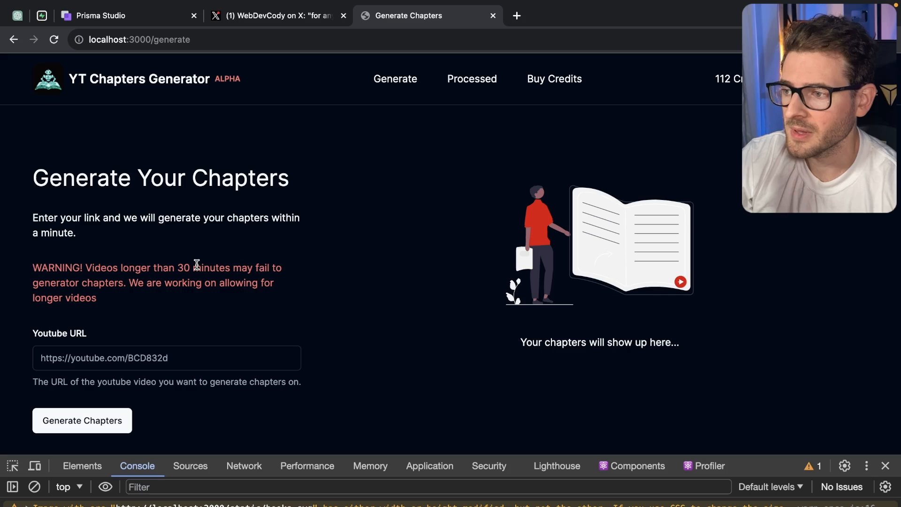
# - Fill the Youtube URL field with the first suggested link and generate chapters for it
pyautogui.click(166, 314)
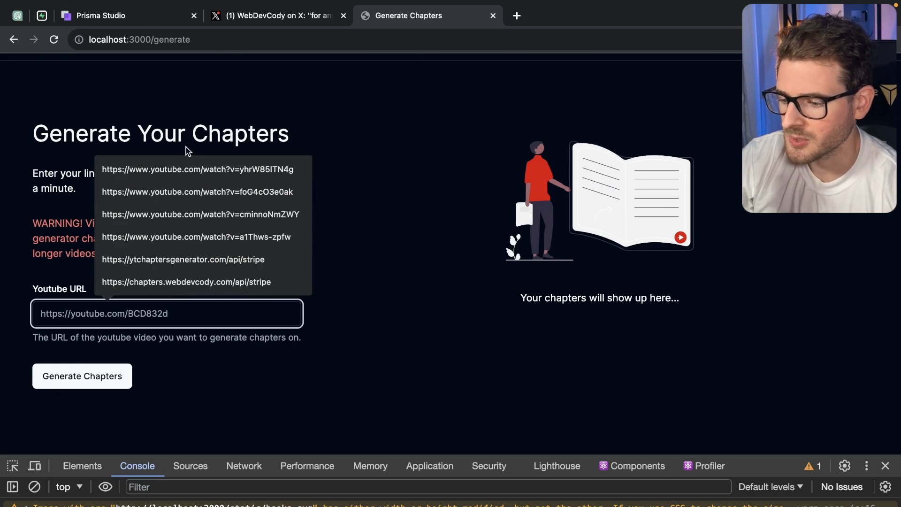
pyautogui.click(196, 169)
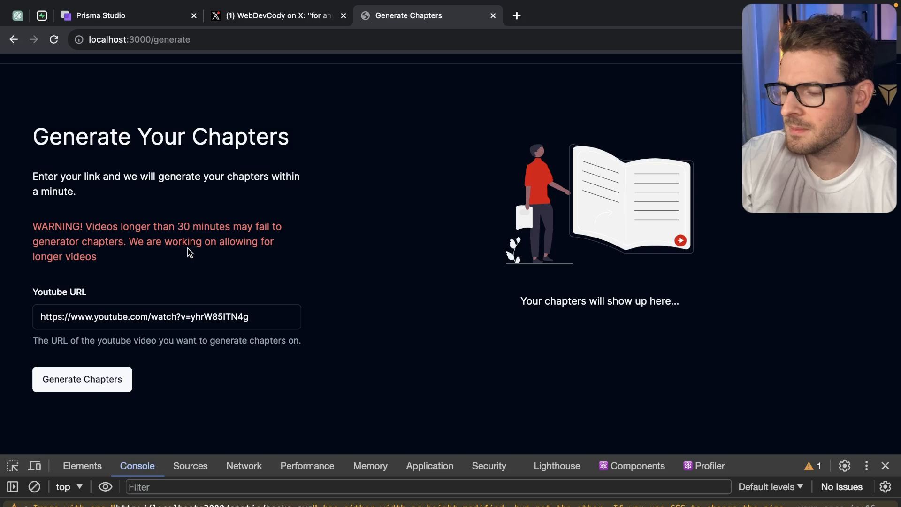
pyautogui.click(82, 378)
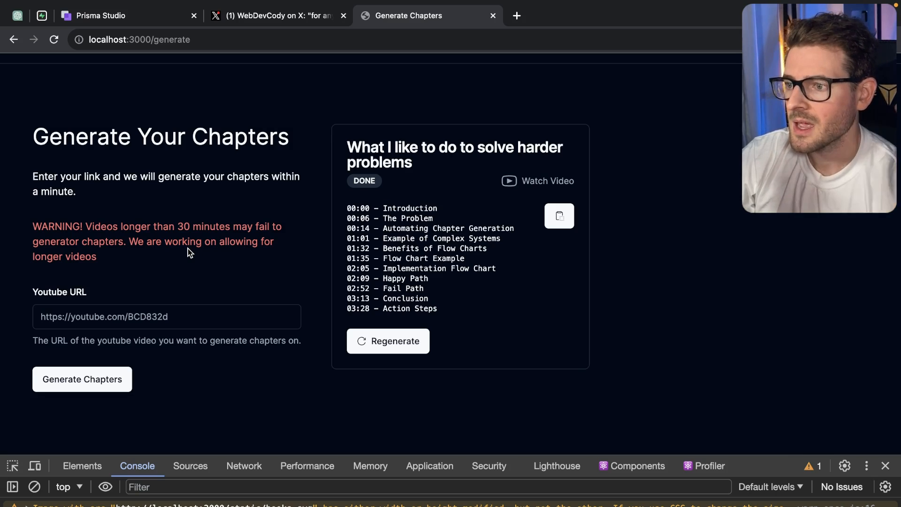
pyautogui.moveTo(183, 216)
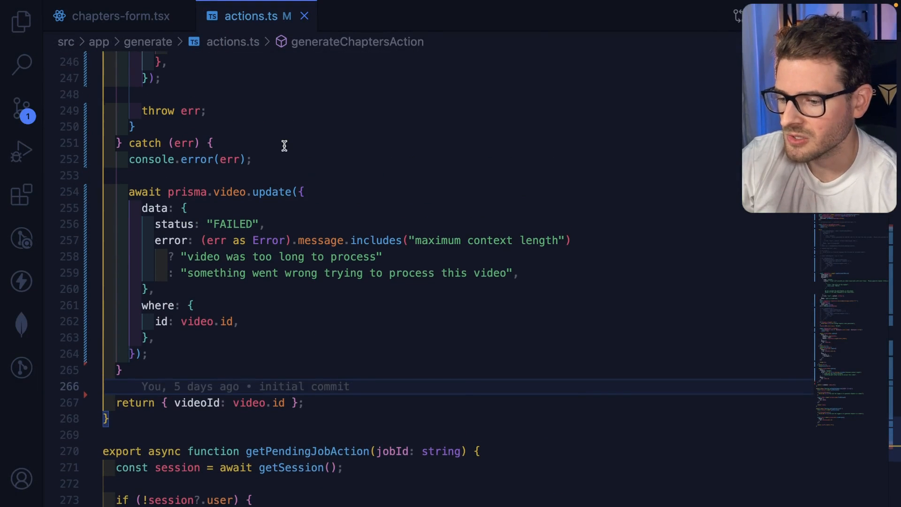
pyautogui.click(121, 16)
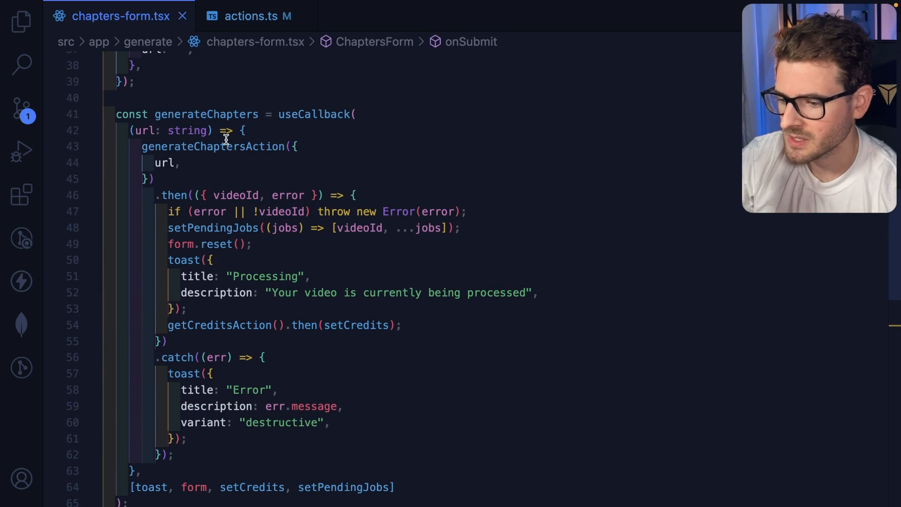
pyautogui.doubleClick(214, 147)
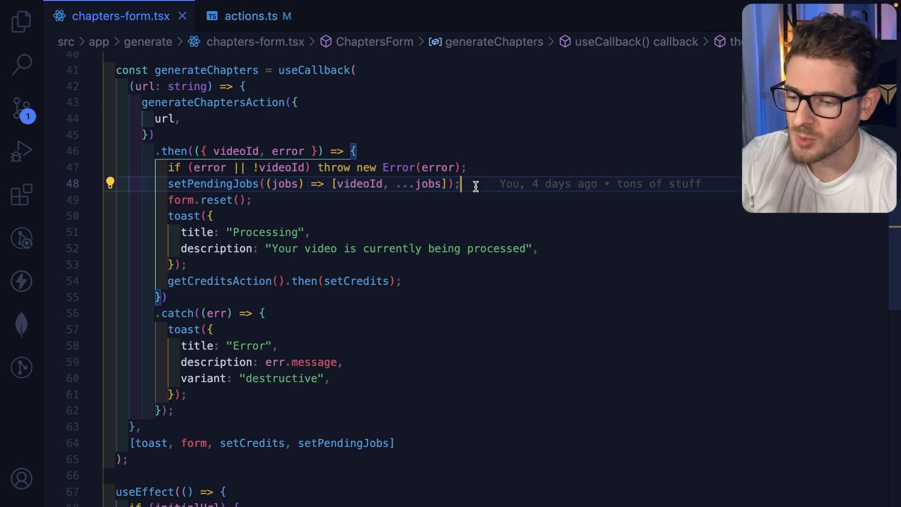
pyautogui.moveTo(358, 183)
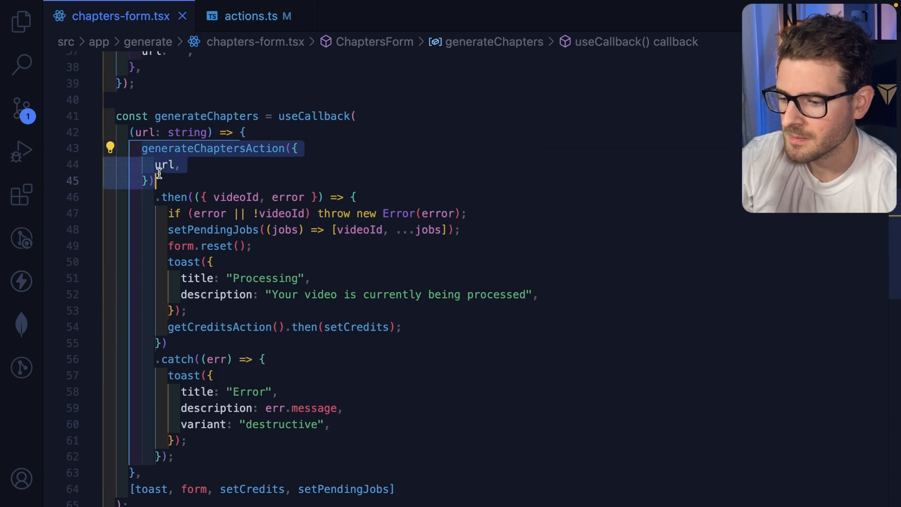
pyautogui.click(148, 148)
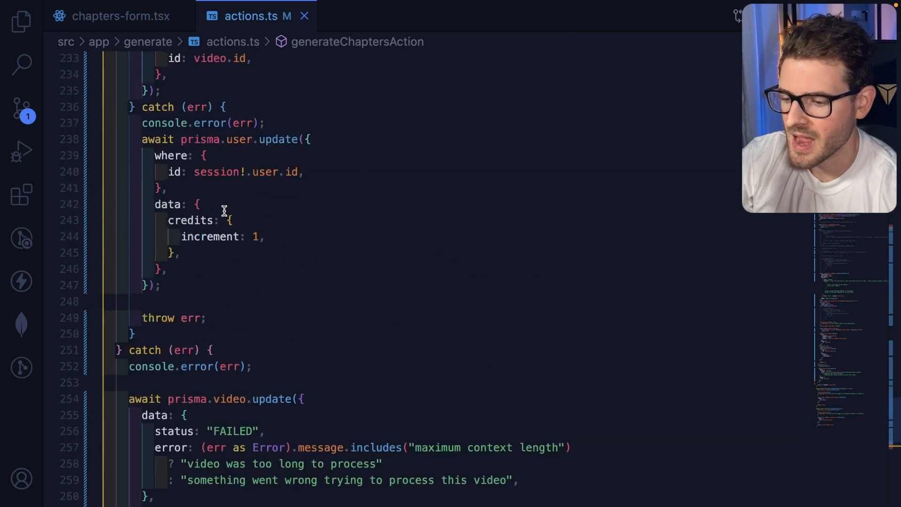
# - Scroll actions.ts down to the try block after the credits check in generateChaptersAction
pyautogui.scroll(3)
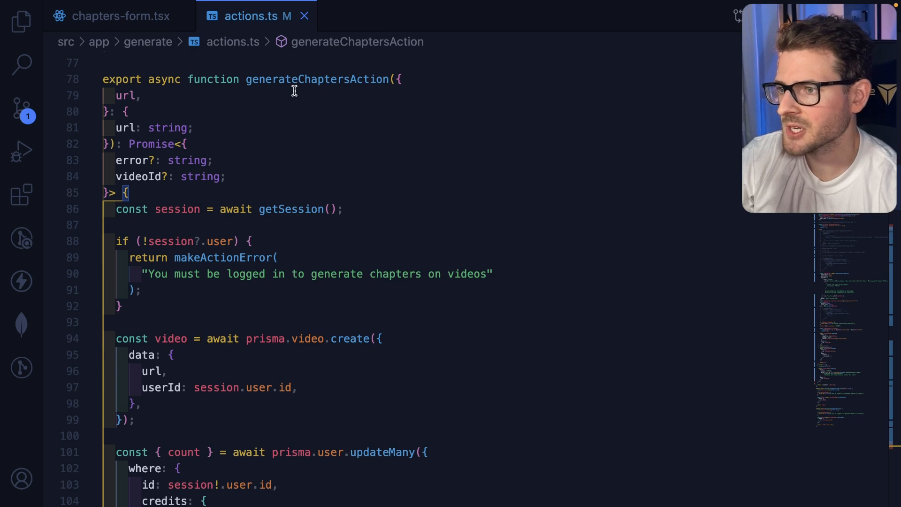
pyautogui.scroll(-3)
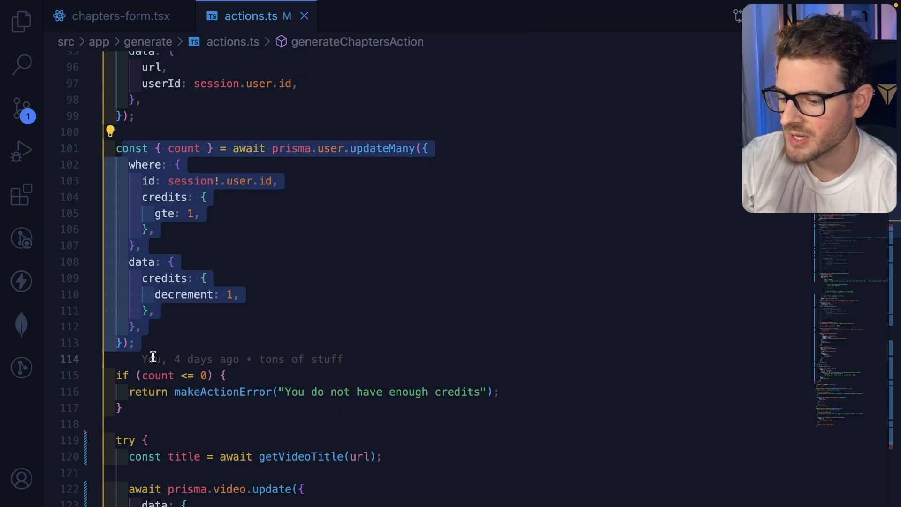
pyautogui.scroll(-3)
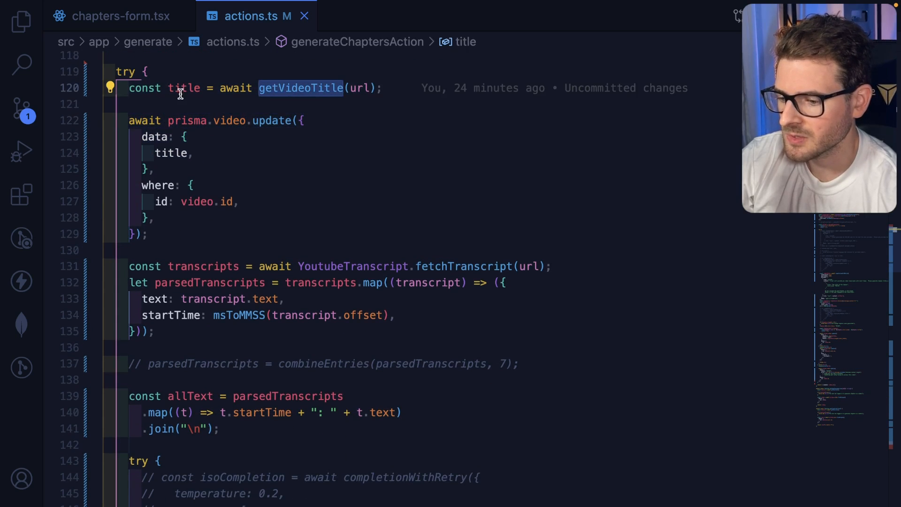
pyautogui.scroll(-3)
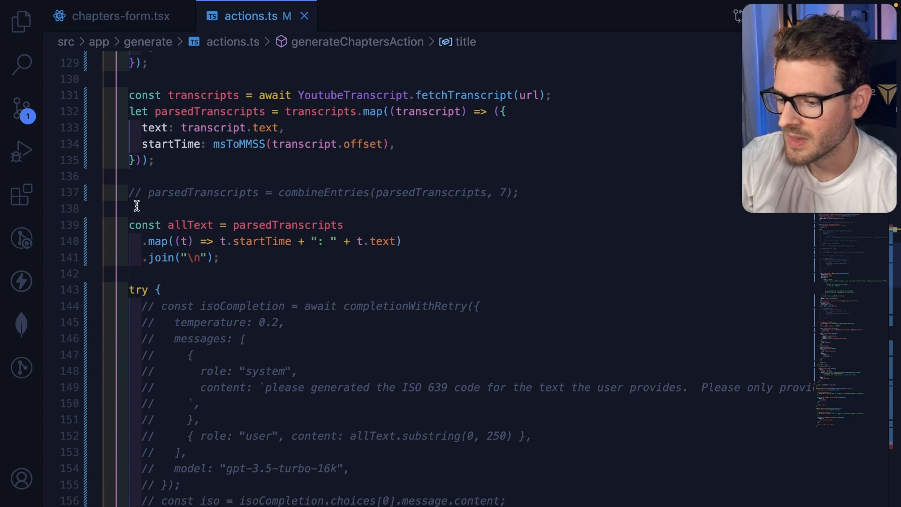
pyautogui.scroll(-3)
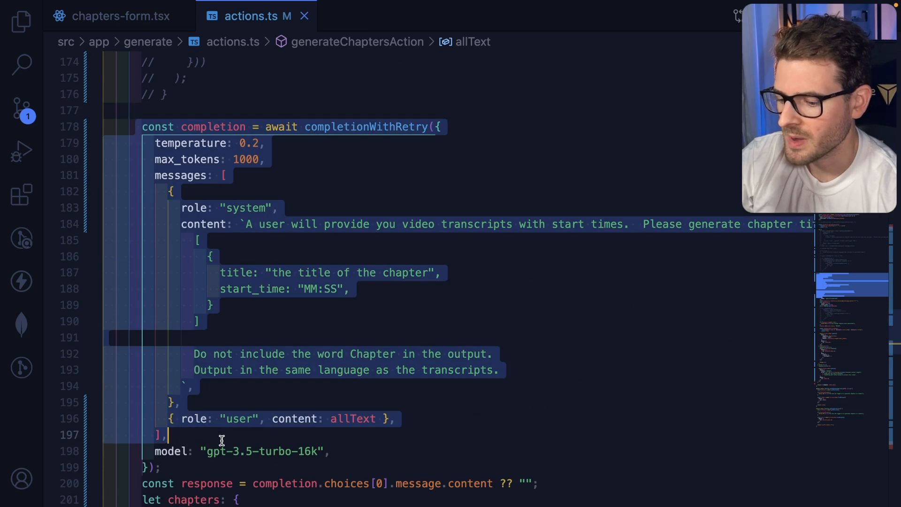
pyautogui.scroll(-3)
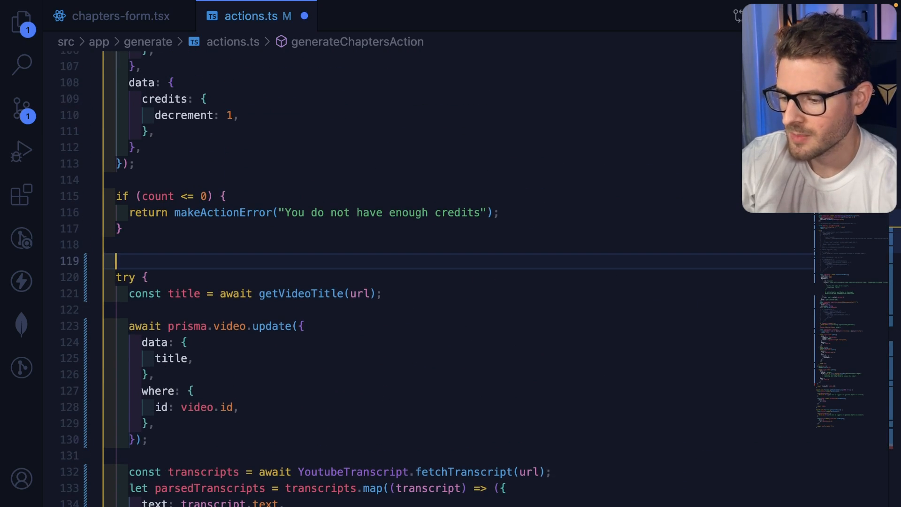
# - Wrap the try/catch in 'async function runJob() {' and call 'runJob()' without await before the return
pyautogui.write('function runJob')
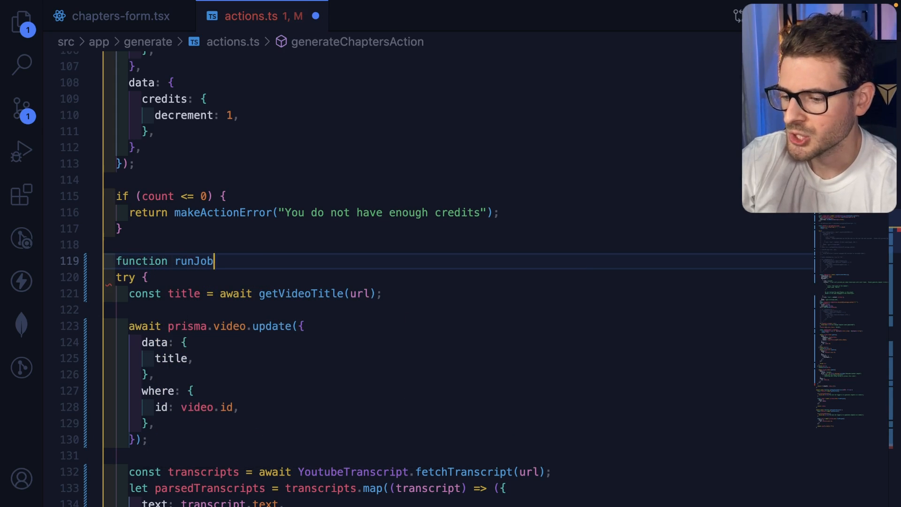
pyautogui.write('() {')
pyautogui.write('}')
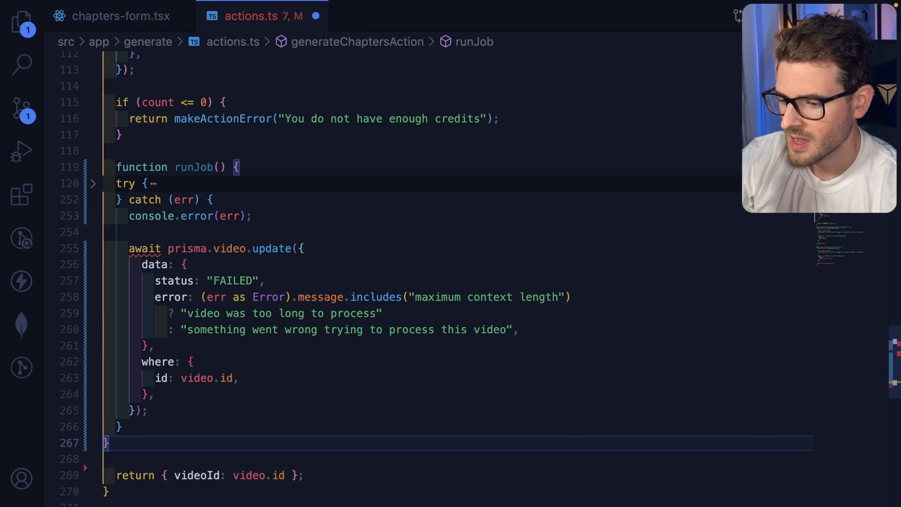
pyautogui.write('runJob();')
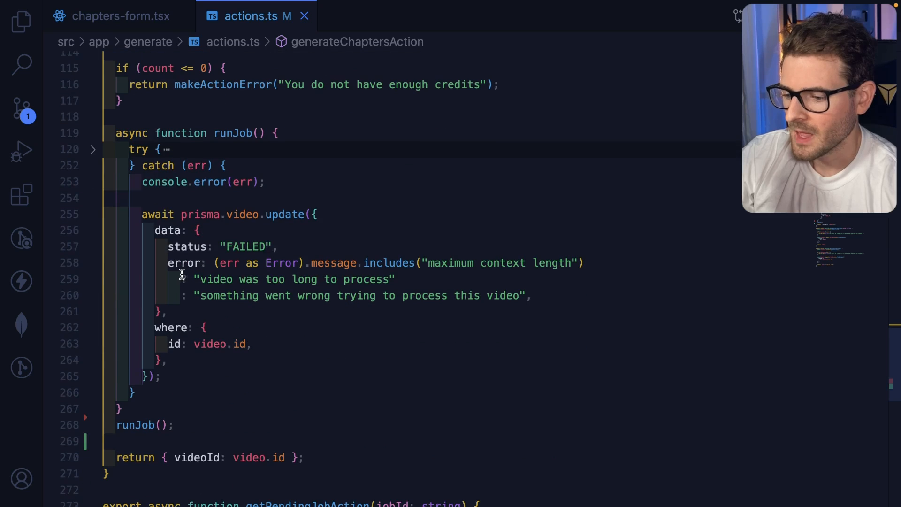
pyautogui.moveTo(114, 133)
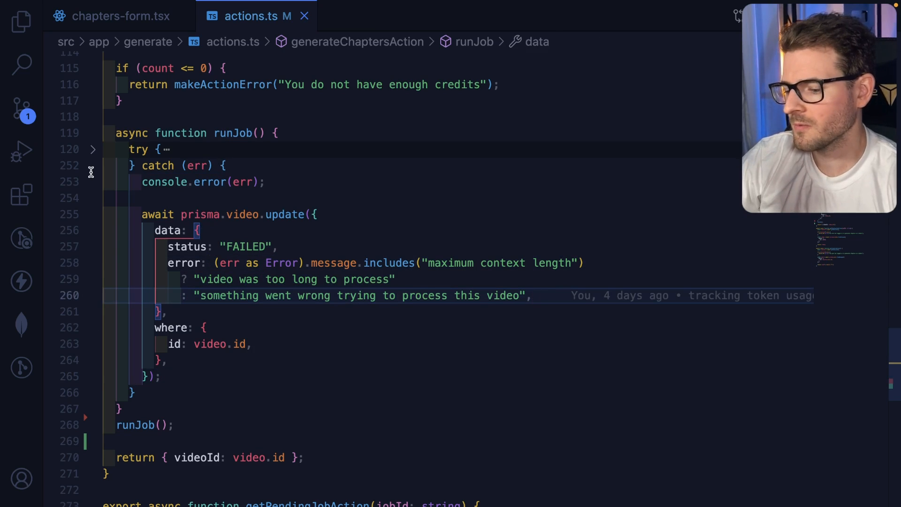
pyautogui.moveTo(169, 400)
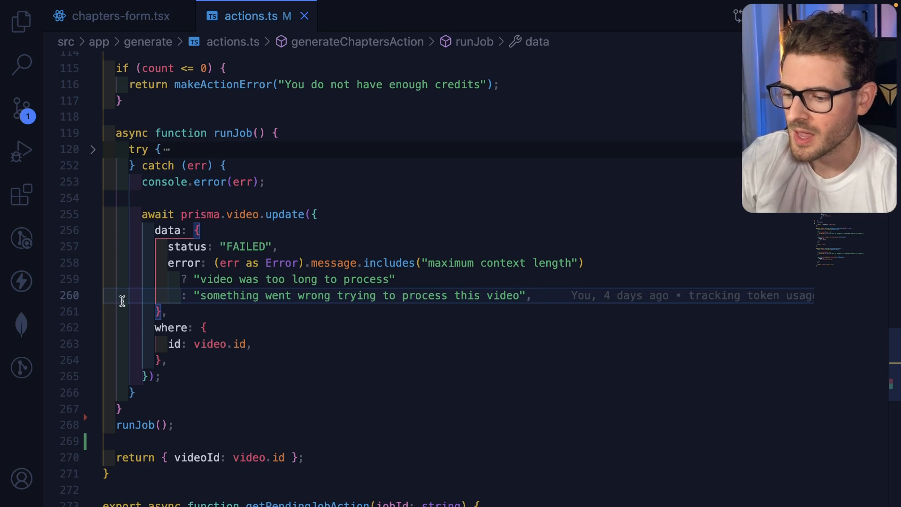
pyautogui.scroll(-3)
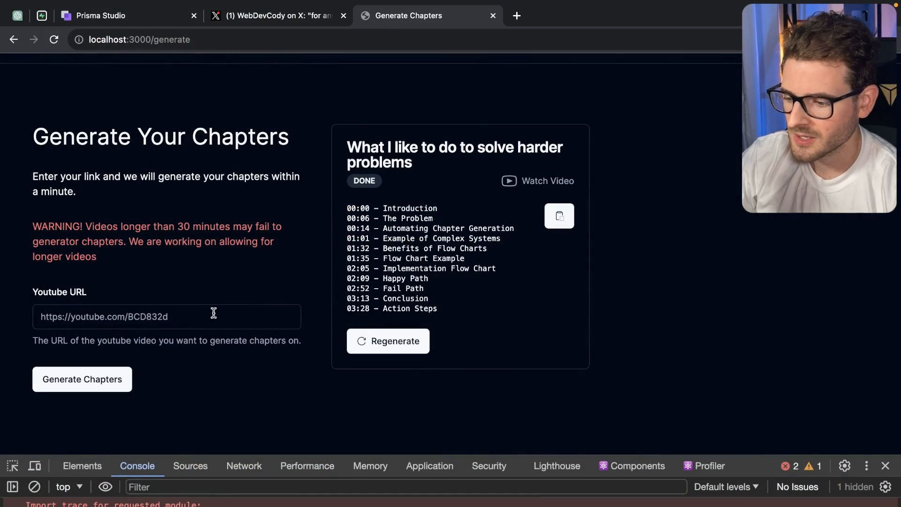
pyautogui.write('https://www.youtube.com/watch?v=yhrW85lTN4g')
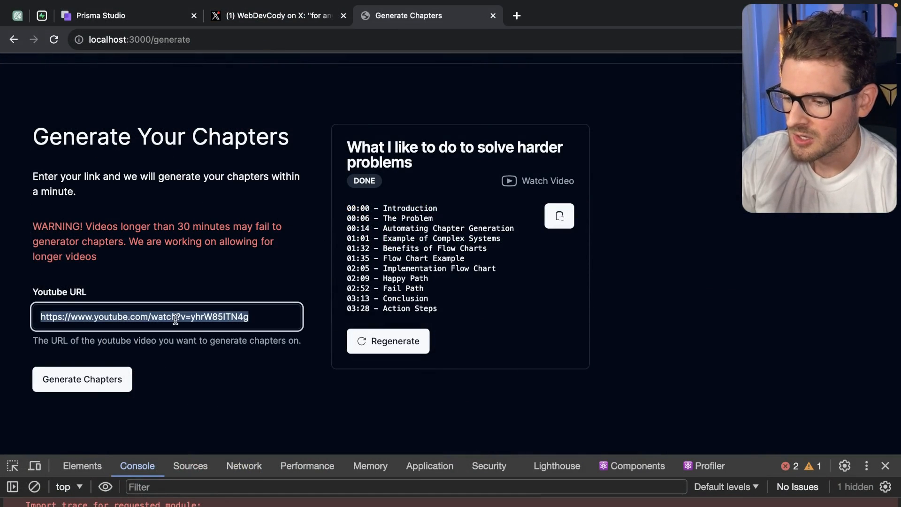
pyautogui.click(82, 378)
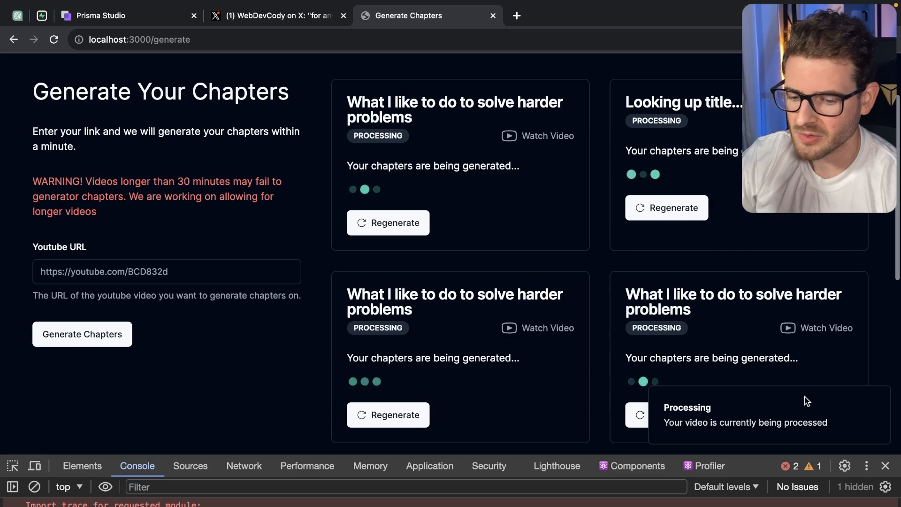
pyautogui.scroll(-3)
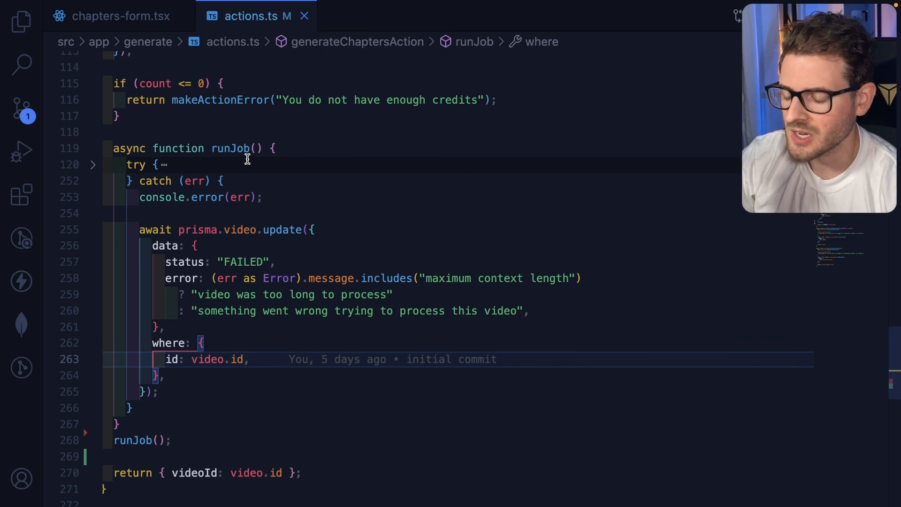
pyautogui.scroll(3)
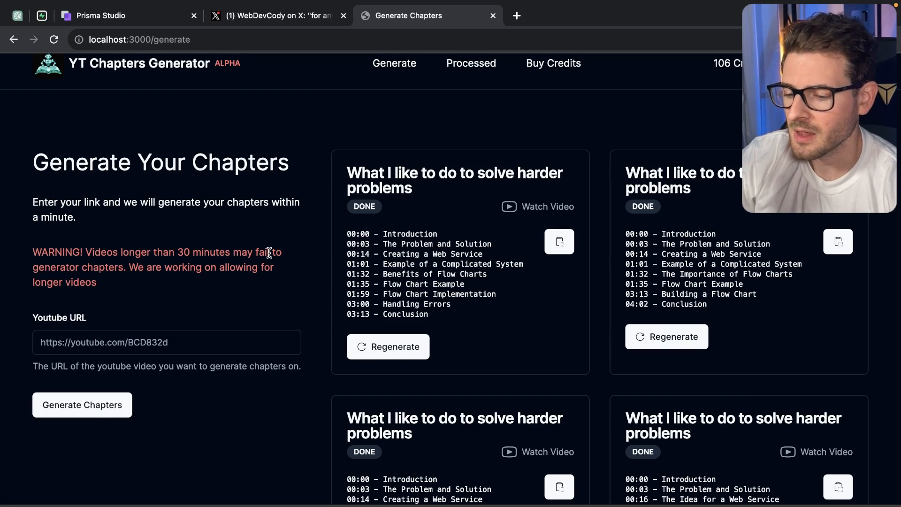
# - Scroll the generate page to see the new job cards marked DONE with chapter lists
pyautogui.scroll(-3)
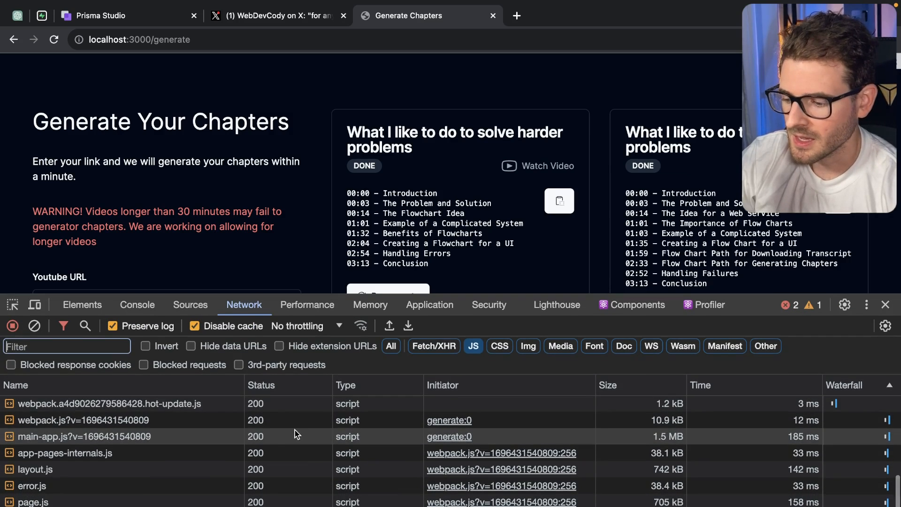
pyautogui.scroll(-3)
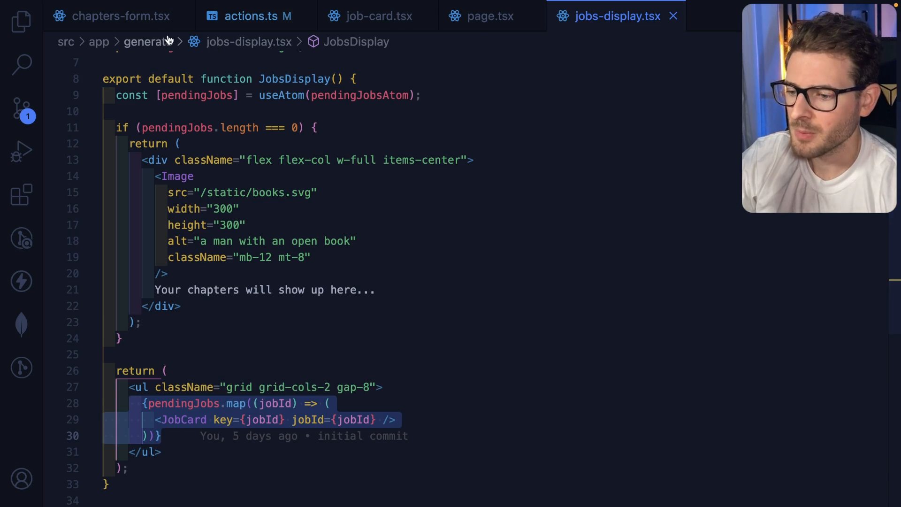
# - View chapters-form.tsx adding pending job ids, then jobs-display.tsx mapping them to JobCard
pyautogui.click(119, 16)
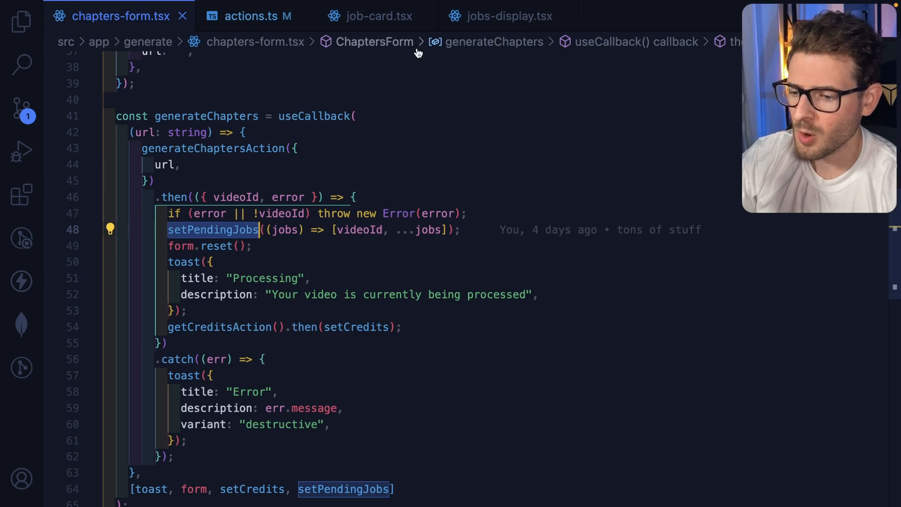
pyautogui.click(508, 16)
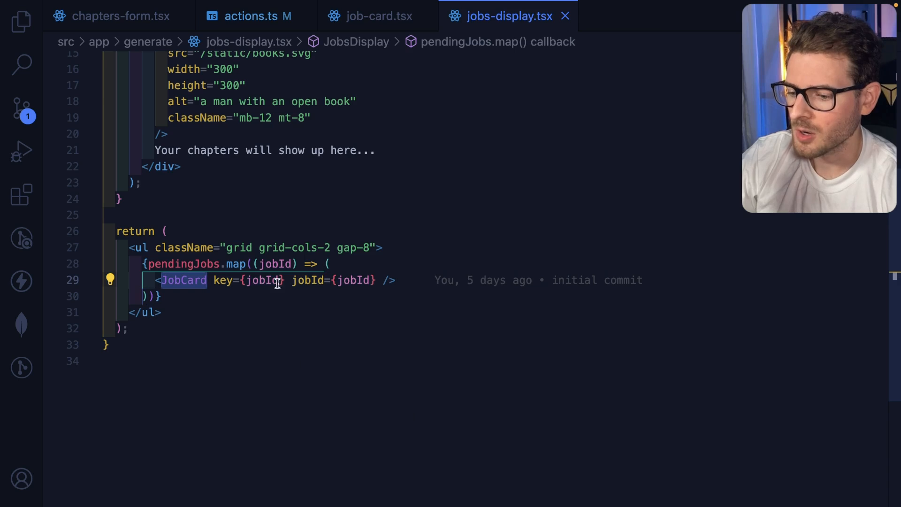
pyautogui.moveTo(364, 72)
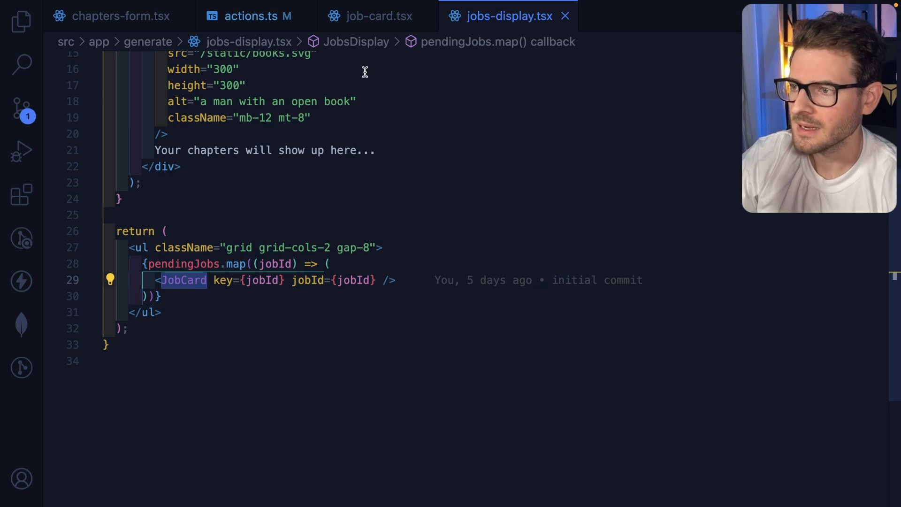
# - Bring up job-card.tsx at the useEffect that polls refreshJob every 3000 ms while processing
pyautogui.click(379, 16)
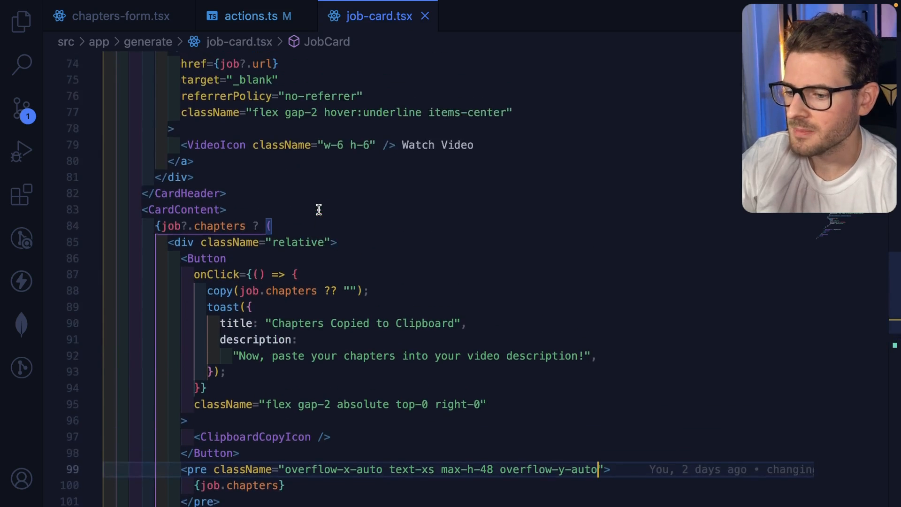
pyautogui.scroll(3)
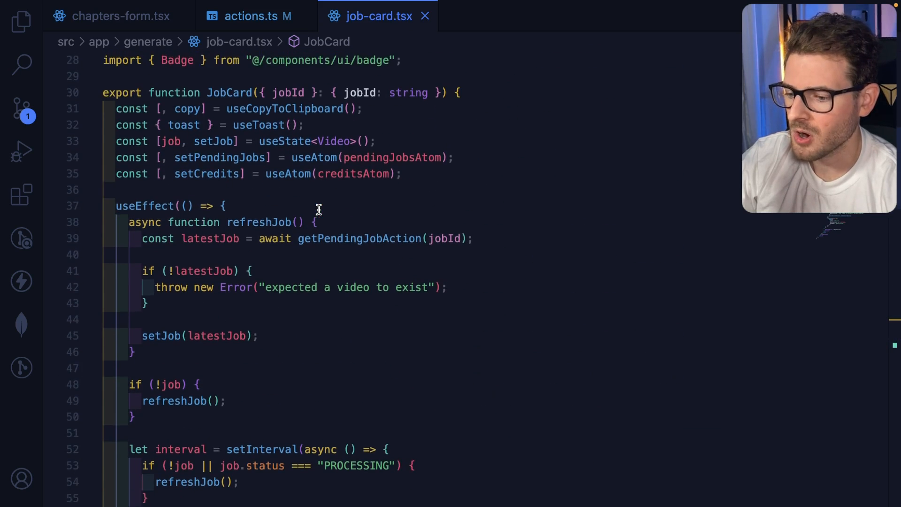
pyautogui.scroll(-3)
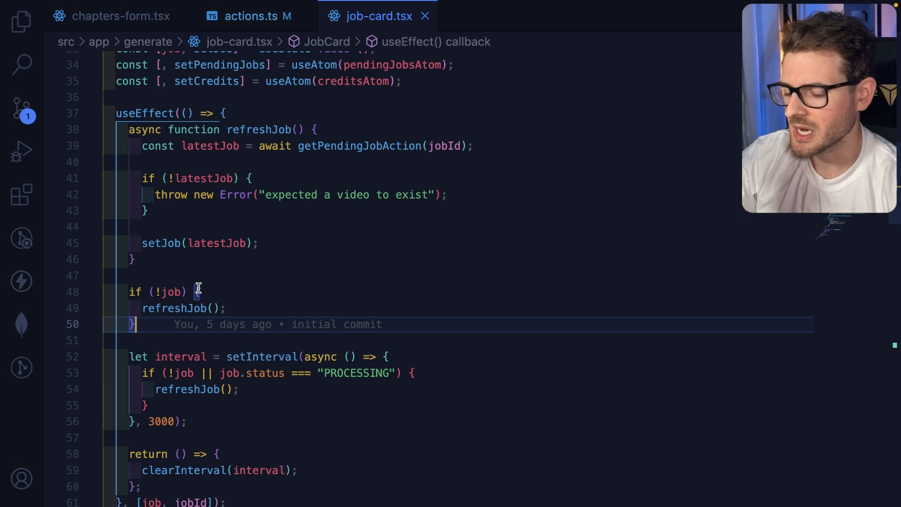
pyautogui.scroll(-3)
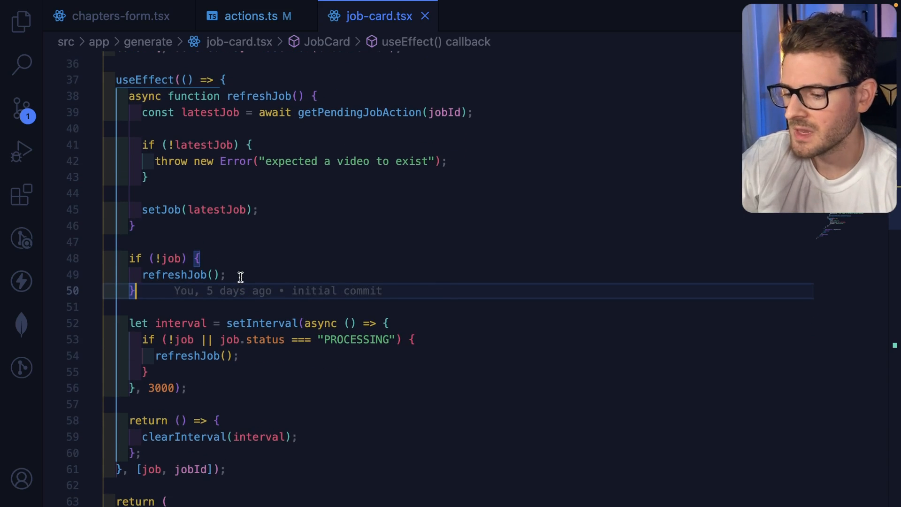
pyautogui.moveTo(202, 372)
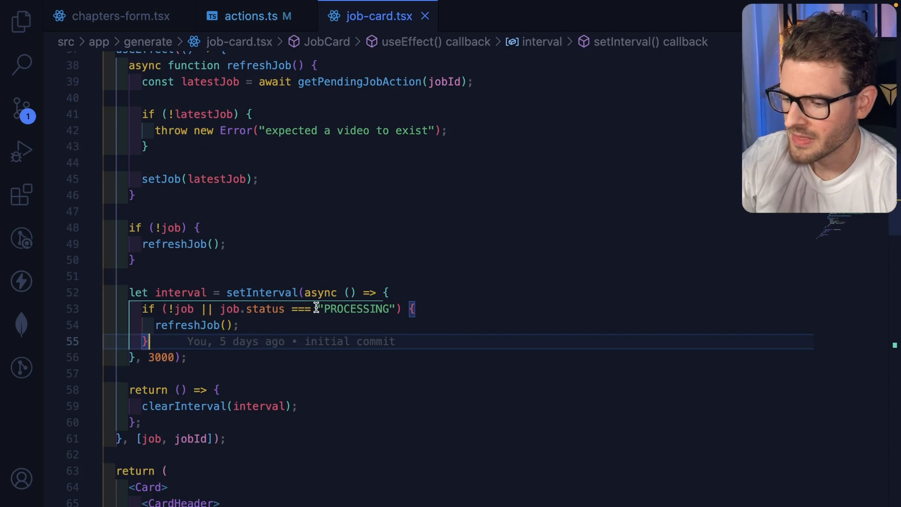
# - Add } else if (job.status === "DONE" || job.status === 'FAILED') { after the PROCESSING branch
pyautogui.write('else if (')
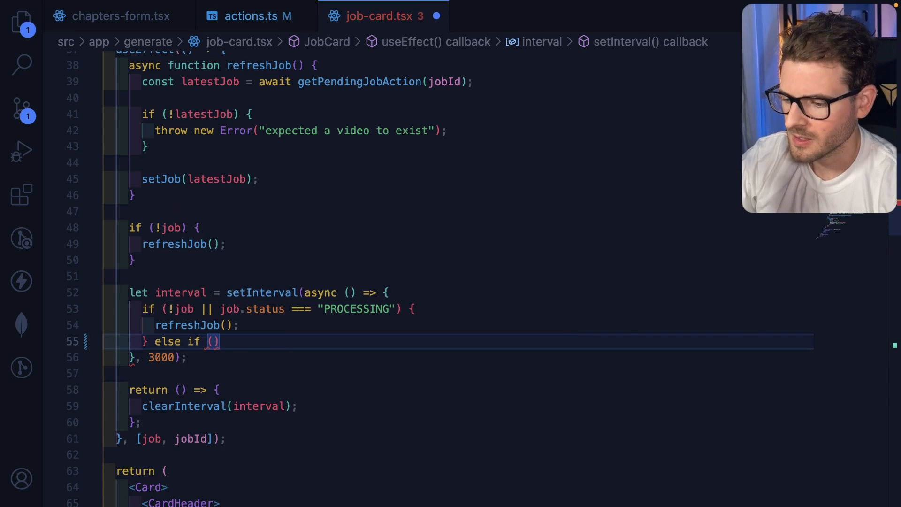
pyautogui.write('job.status ===')
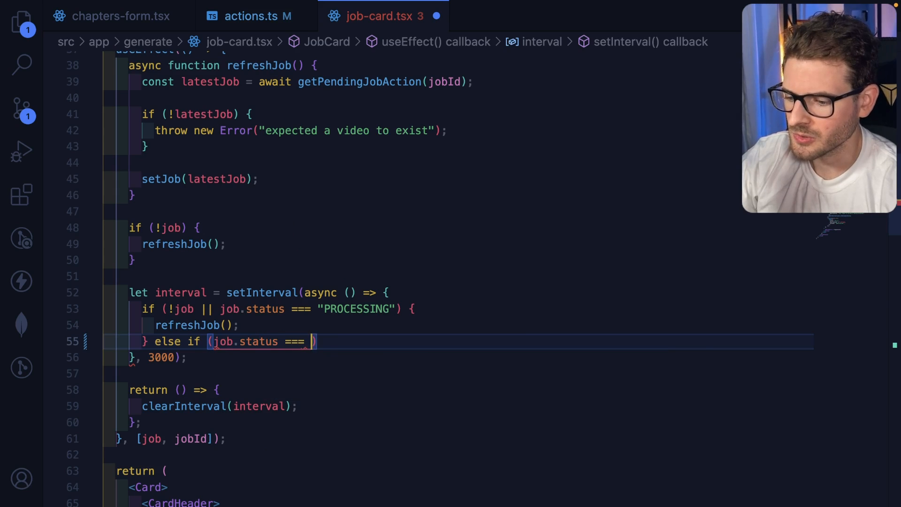
pyautogui.write('"DONE" || job.status')
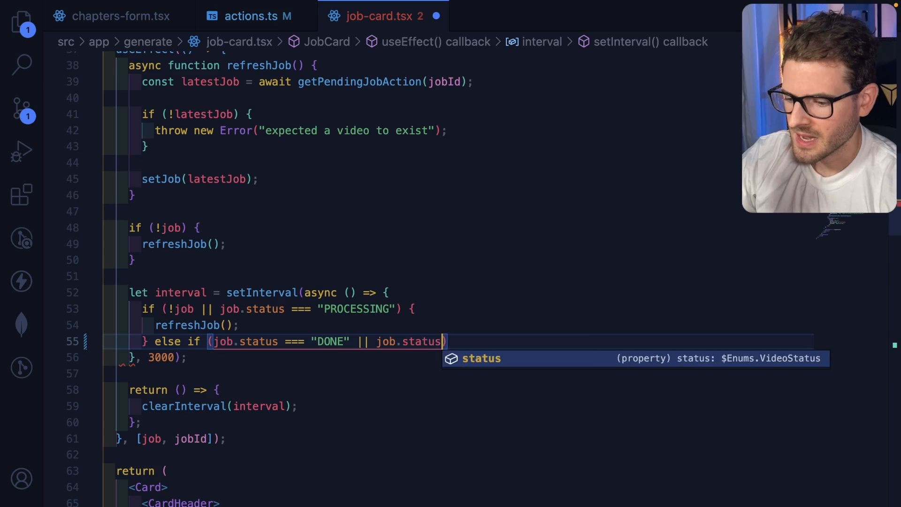
pyautogui.write("=== 'FAILED'")
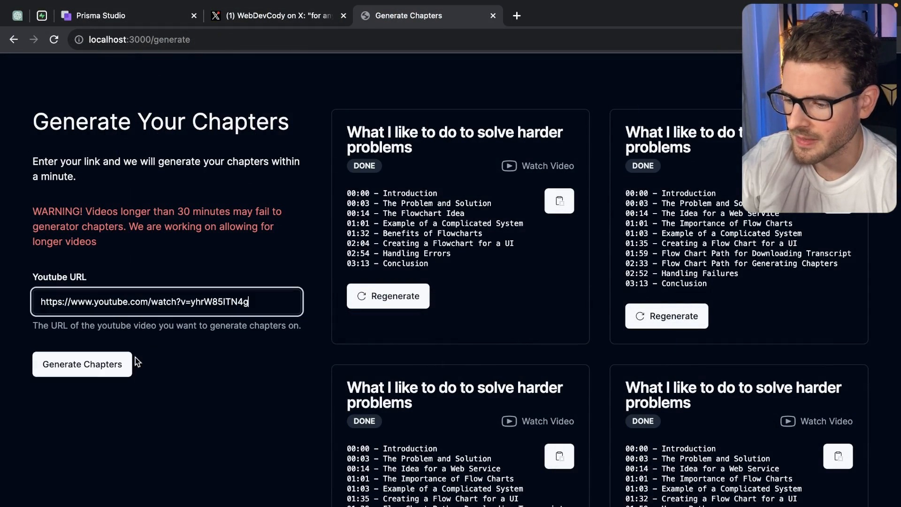
# - Generate chapters for the entered link and watch the job card finish as DONE
pyautogui.click(81, 364)
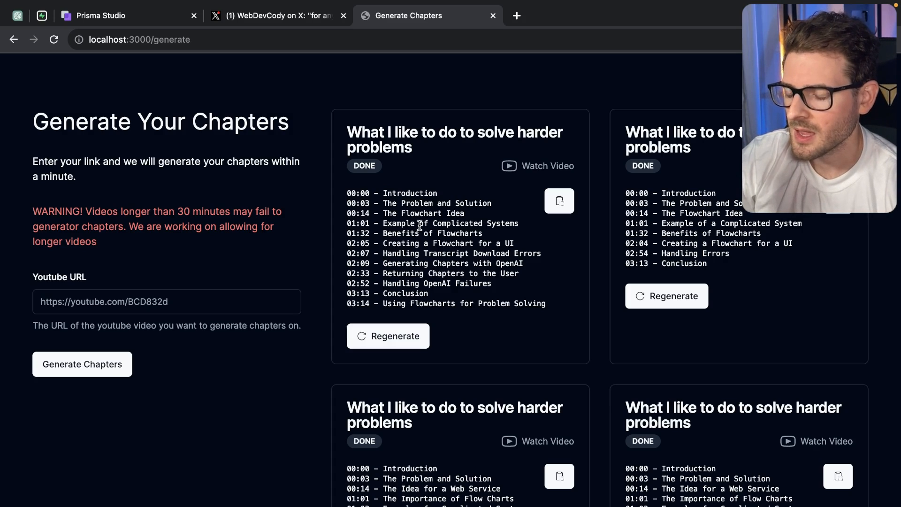
pyautogui.moveTo(295, 226)
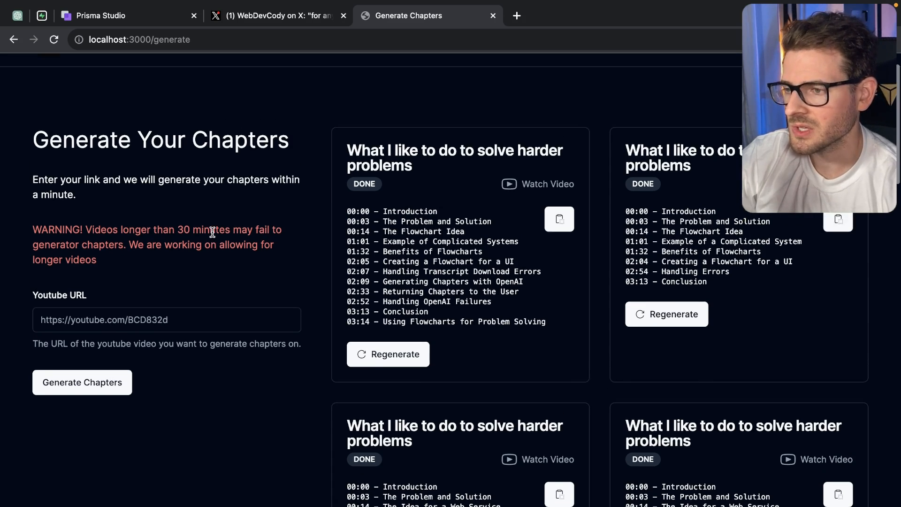
pyautogui.scroll(-3)
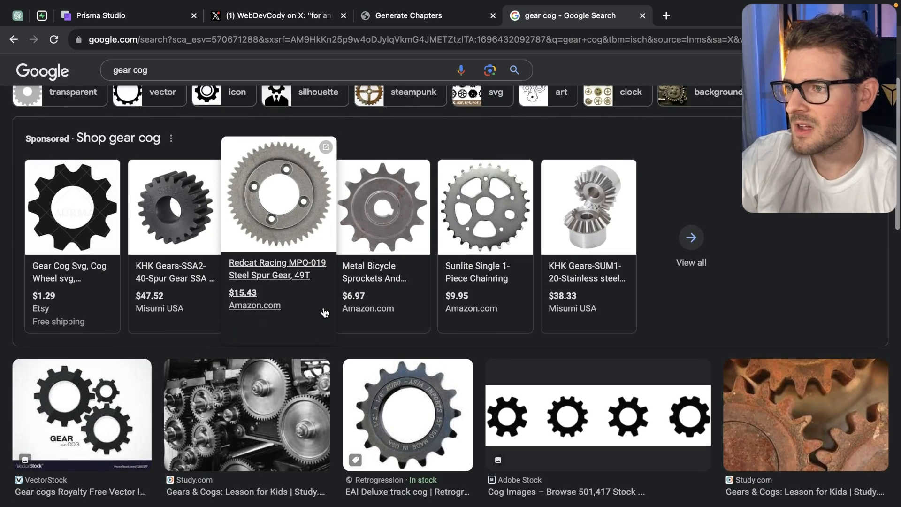
# - Preview the gears photo, the Gear and Cog vector, and the EAI Deluxe track cog, then return to job-card.tsx
pyautogui.scroll(-3)
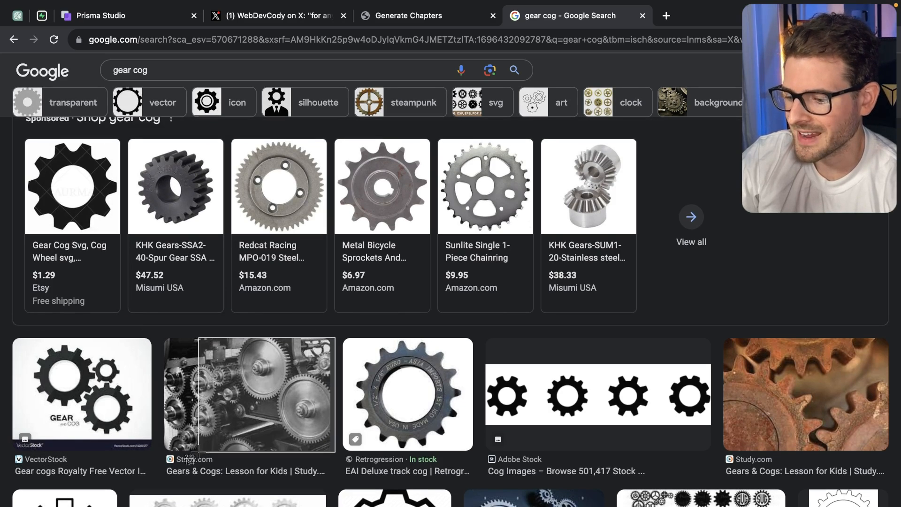
pyautogui.click(248, 393)
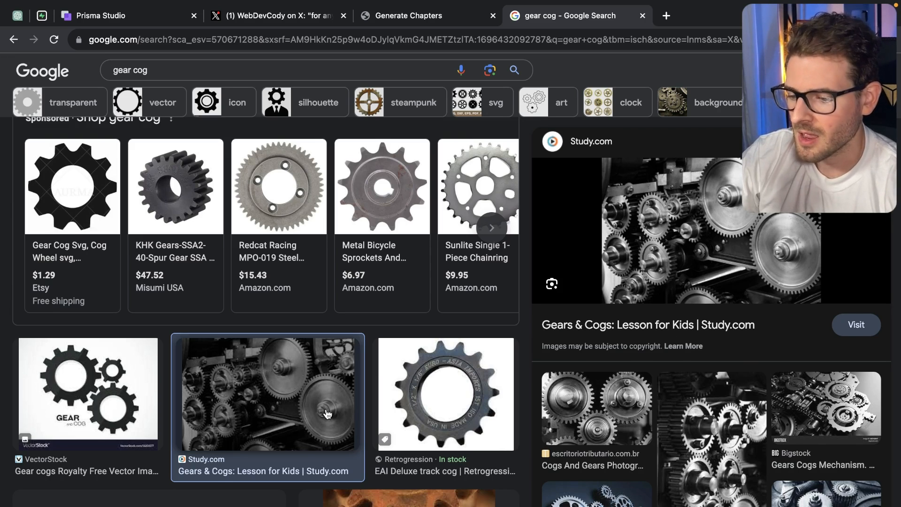
pyautogui.scroll(-3)
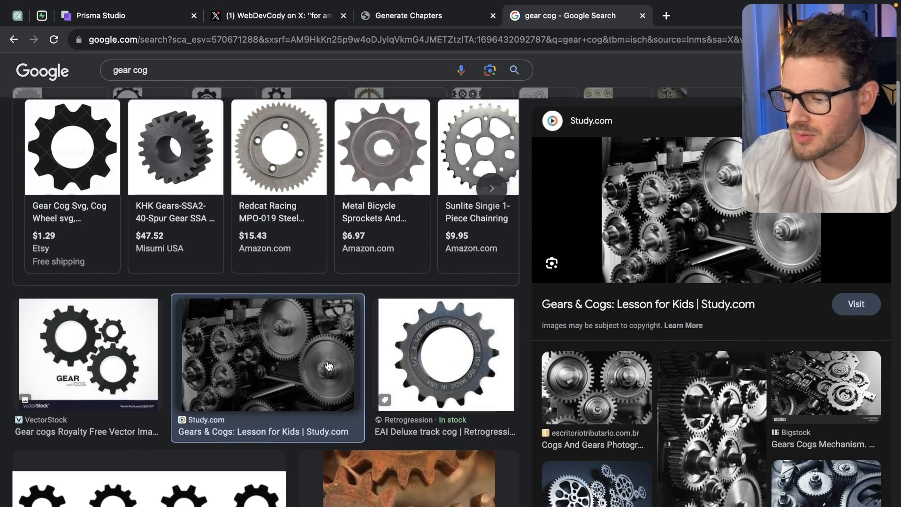
pyautogui.click(87, 353)
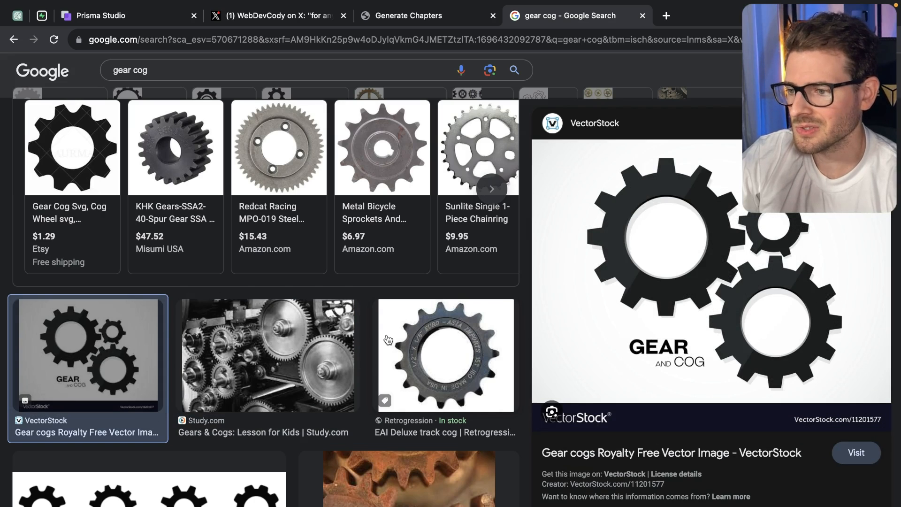
pyautogui.moveTo(452, 371)
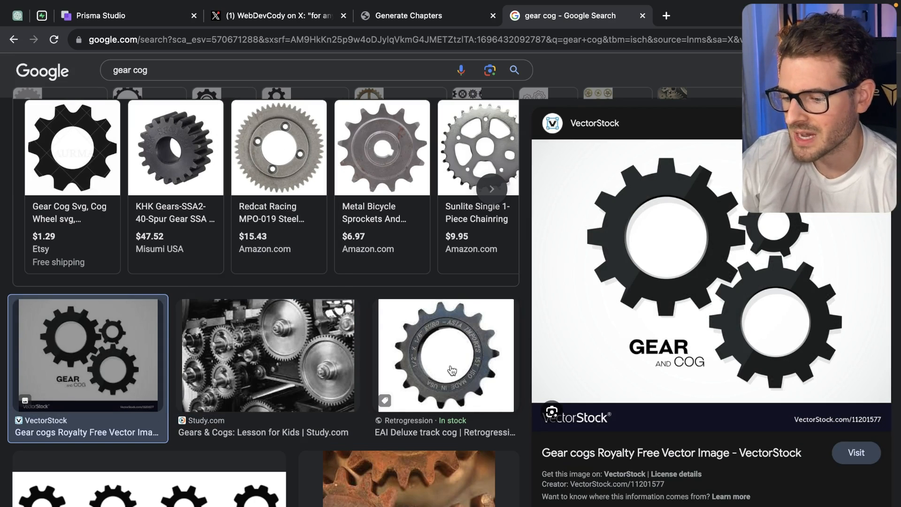
pyautogui.click(444, 354)
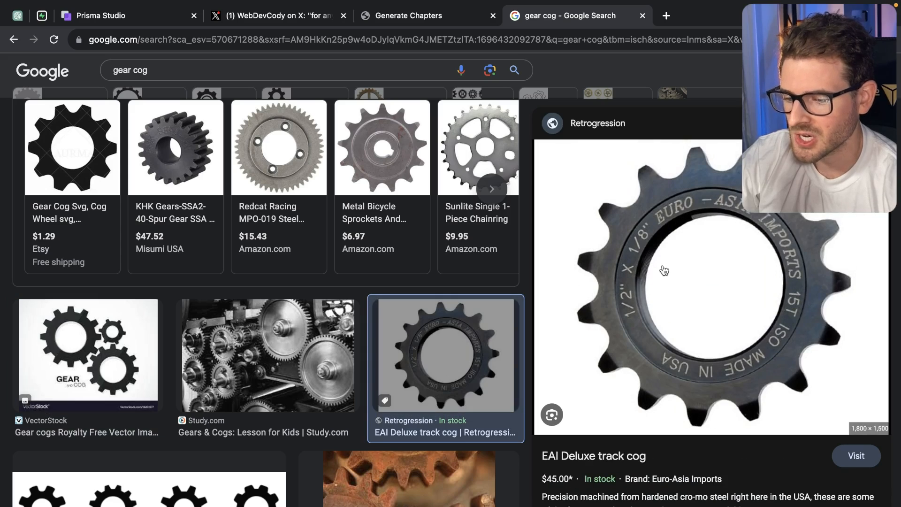
pyautogui.moveTo(722, 262)
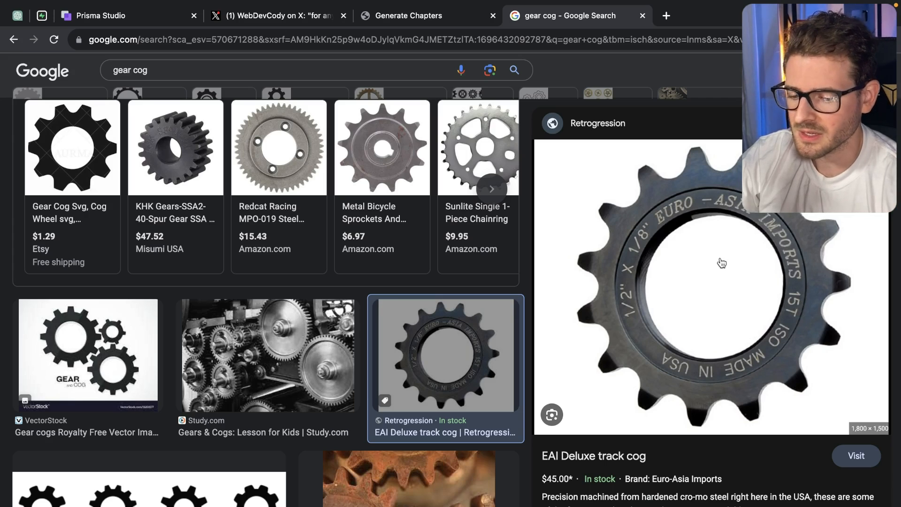
pyautogui.click(409, 16)
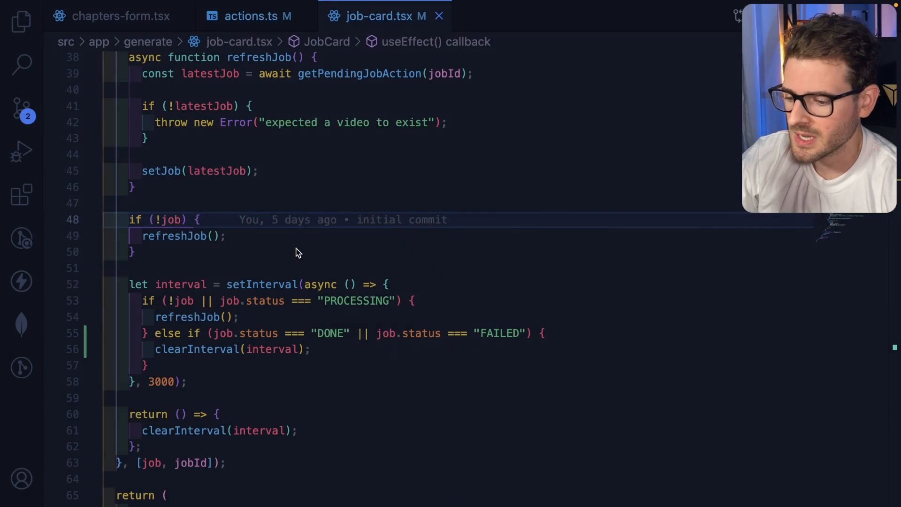
# - Show actions.ts where generateChaptersAction calls runJob() un-awaited before returning the video id
pyautogui.click(250, 16)
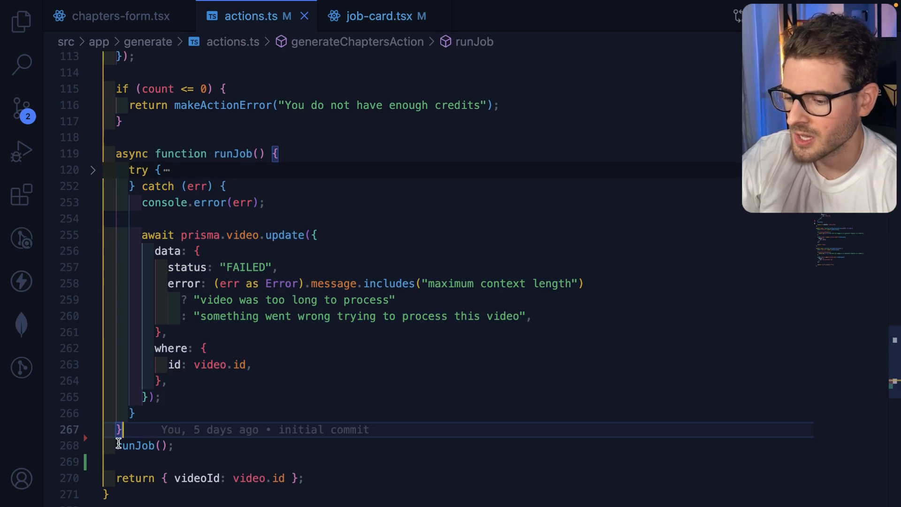
pyautogui.scroll(-3)
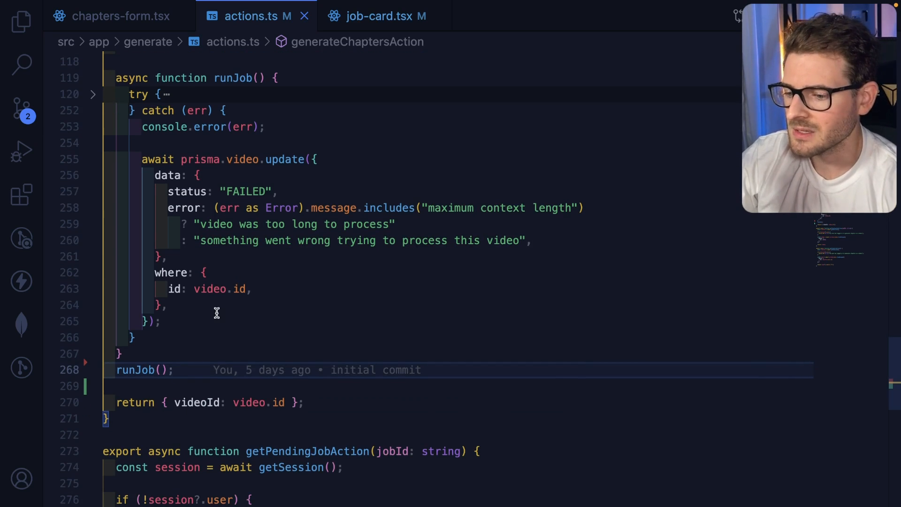
pyautogui.moveTo(303, 263)
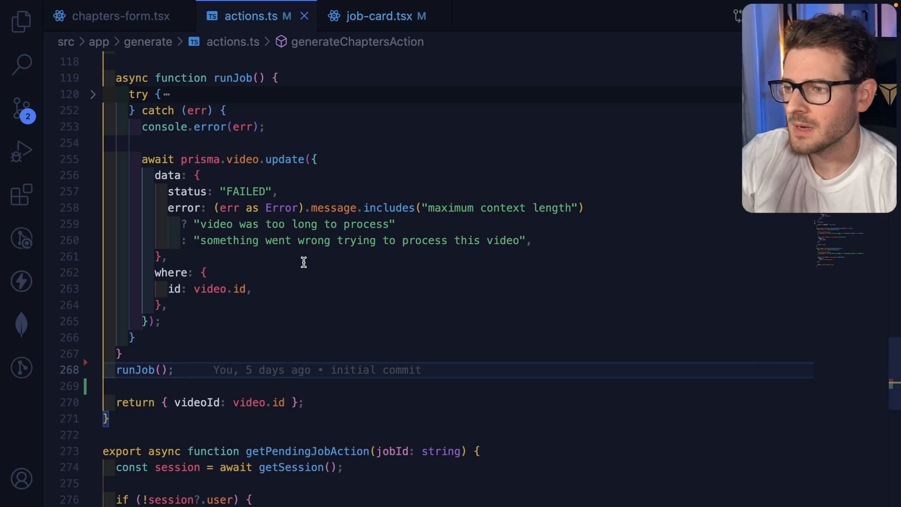